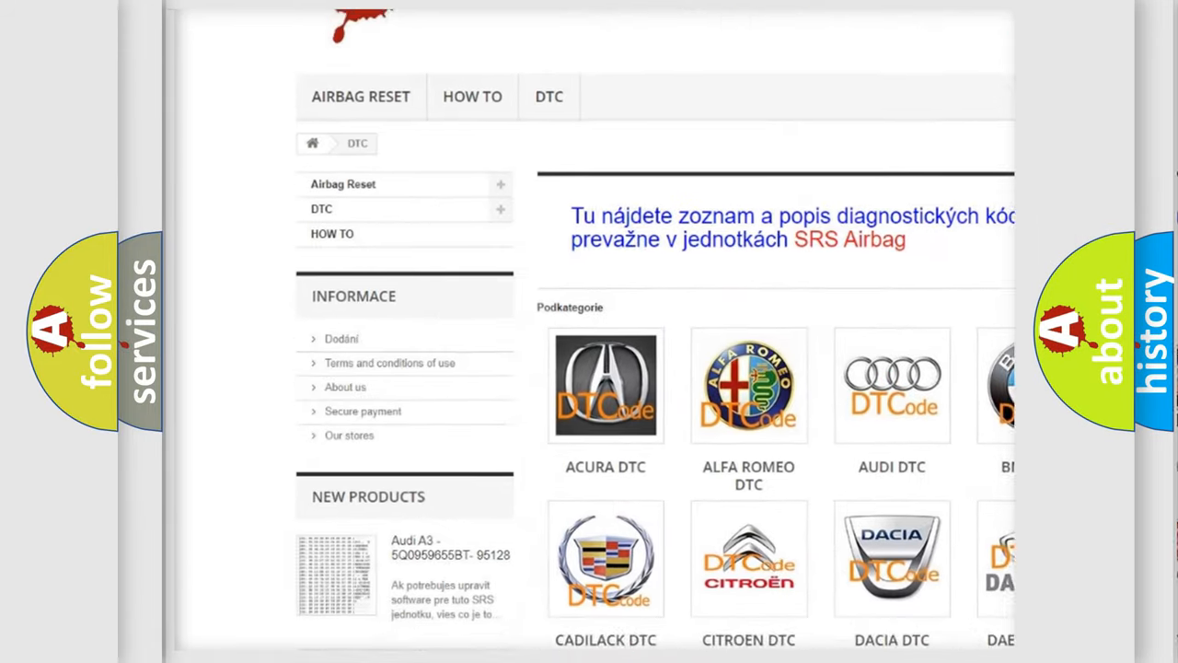
{"action": "scroll", "scroll_direction": "down", "scroll_amount": 3}
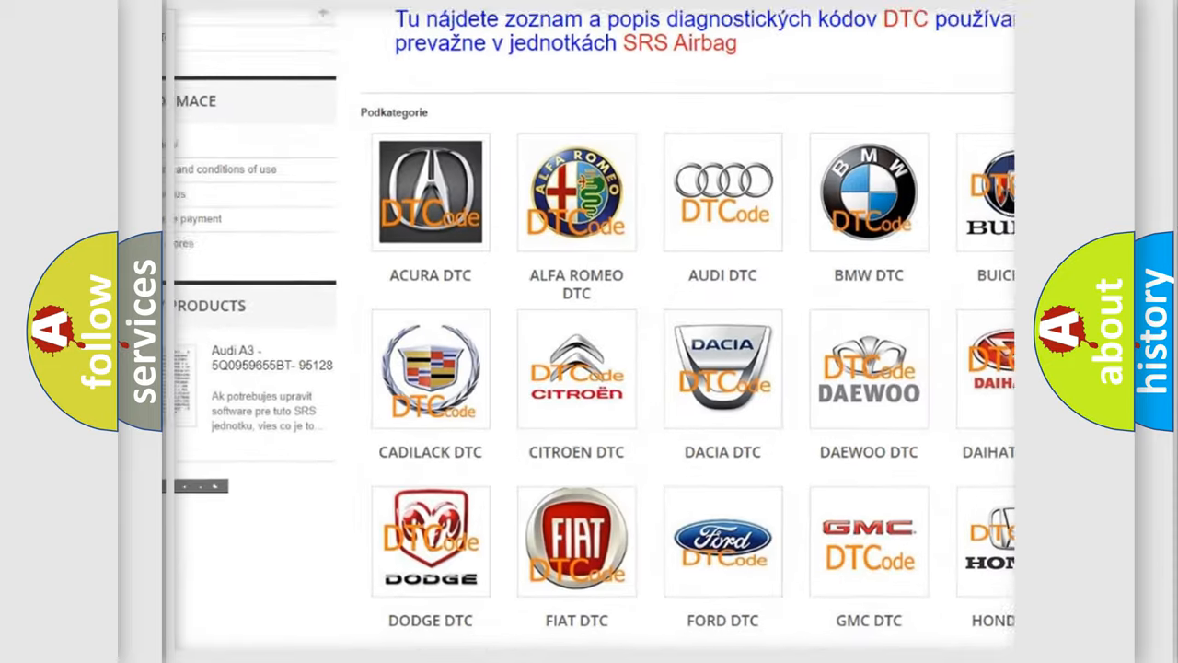
{"action": "scroll", "scroll_direction": "down", "scroll_amount": 3}
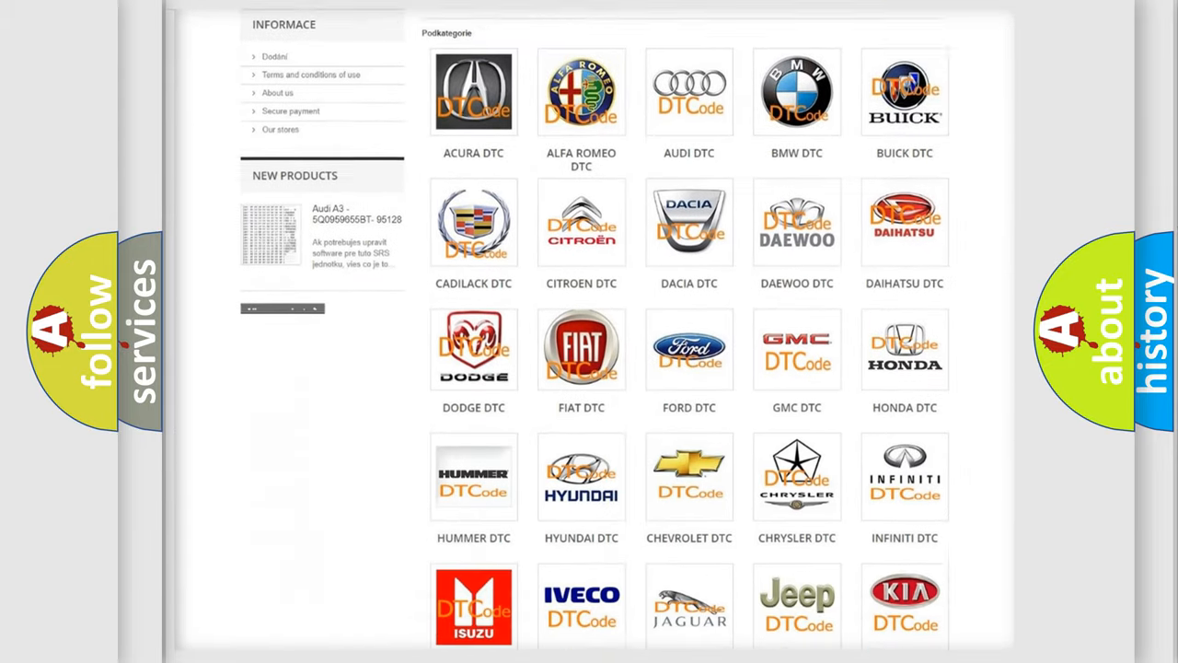
{"action": "scroll", "scroll_direction": "down", "scroll_amount": 3}
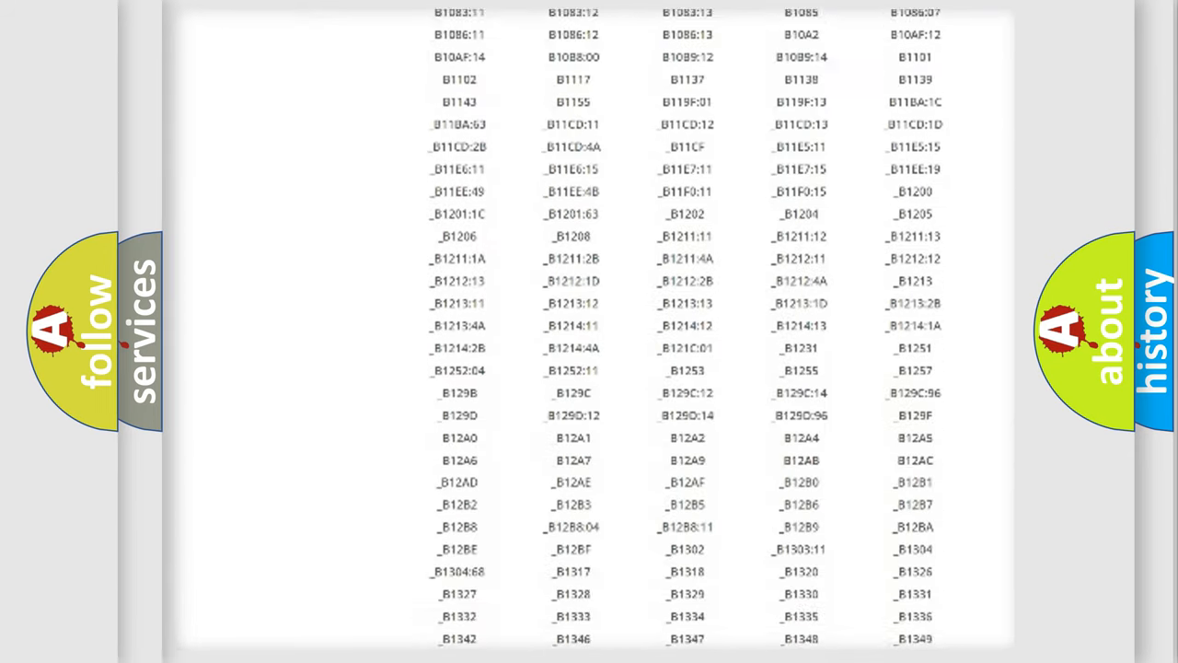
{"action": "scroll", "scroll_direction": "down", "scroll_amount": 3}
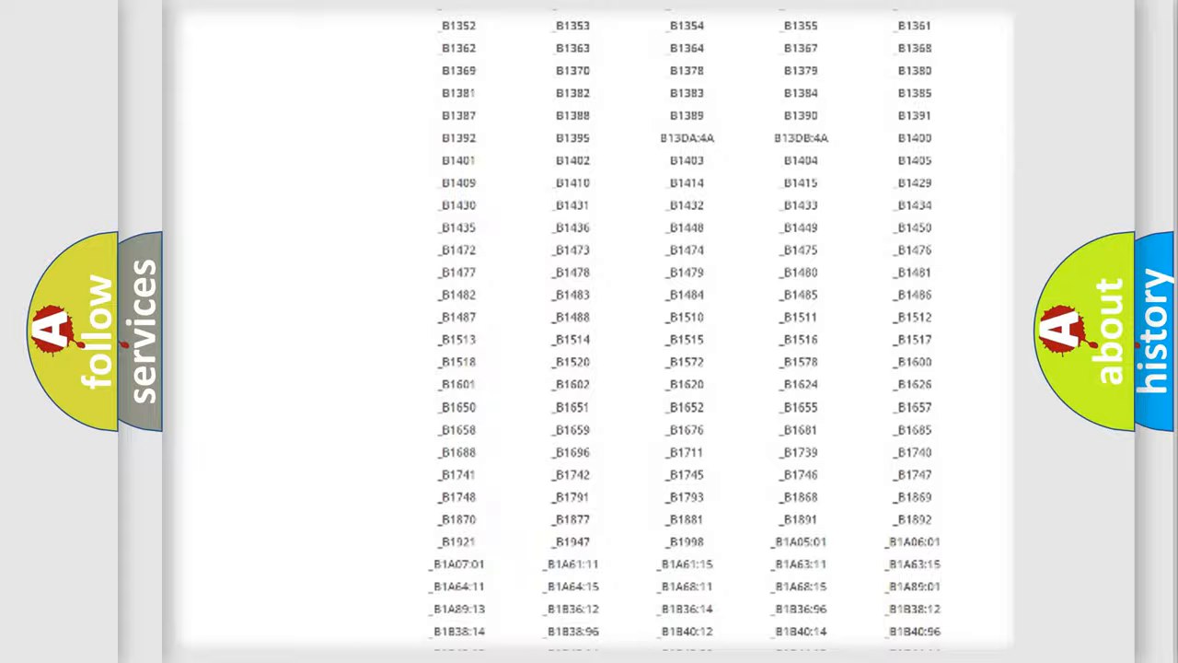